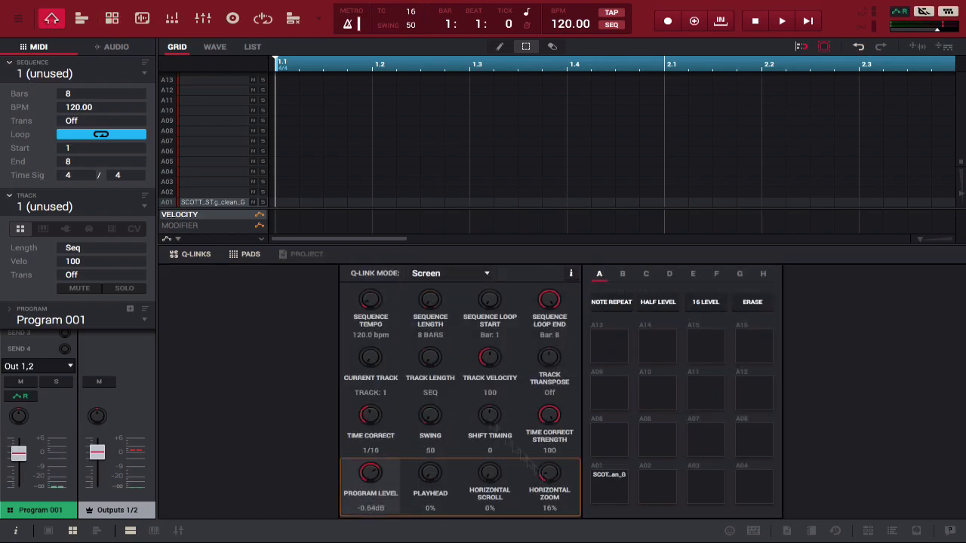
mouse_move(640, 513)
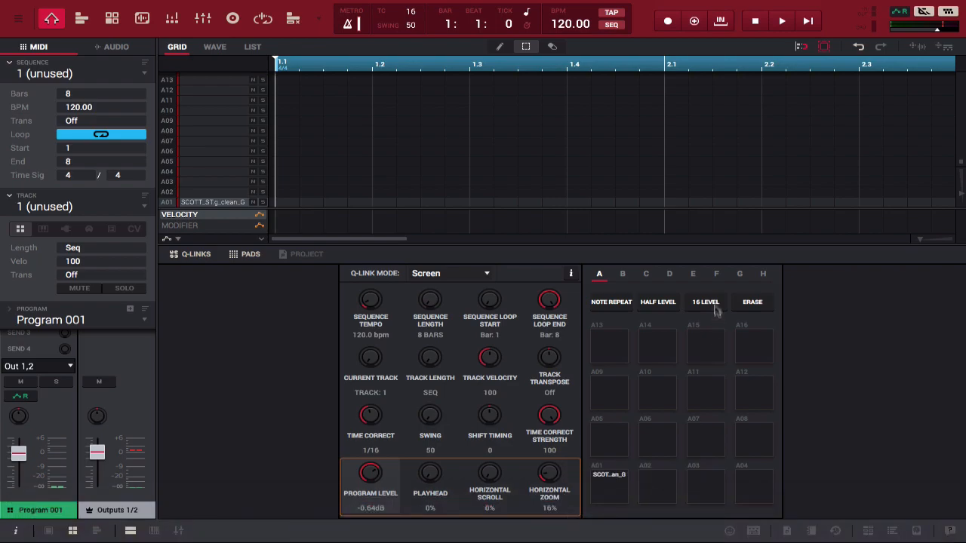
Enable 16 Levels on pad A1's 808 sample as Tune with Pad 4 original.
click(705, 302)
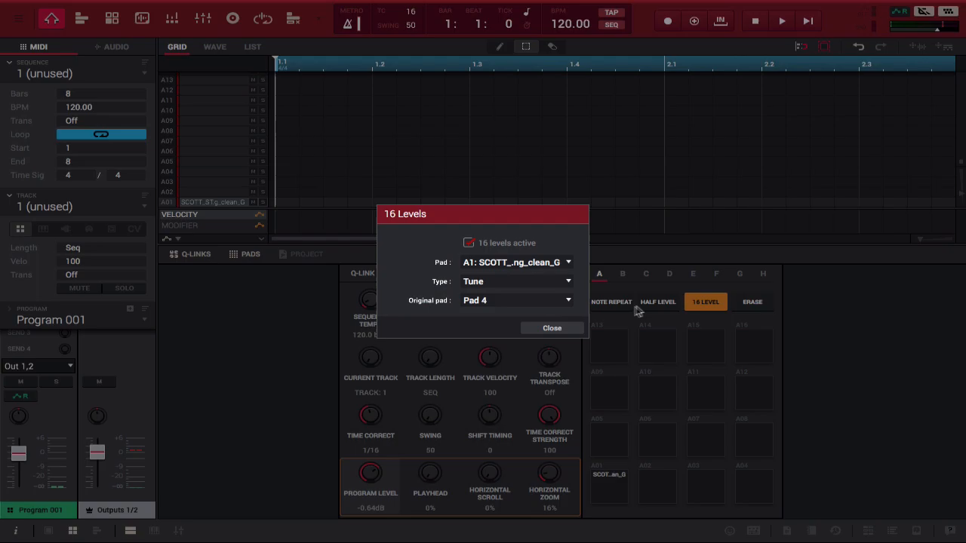
mouse_move(596, 308)
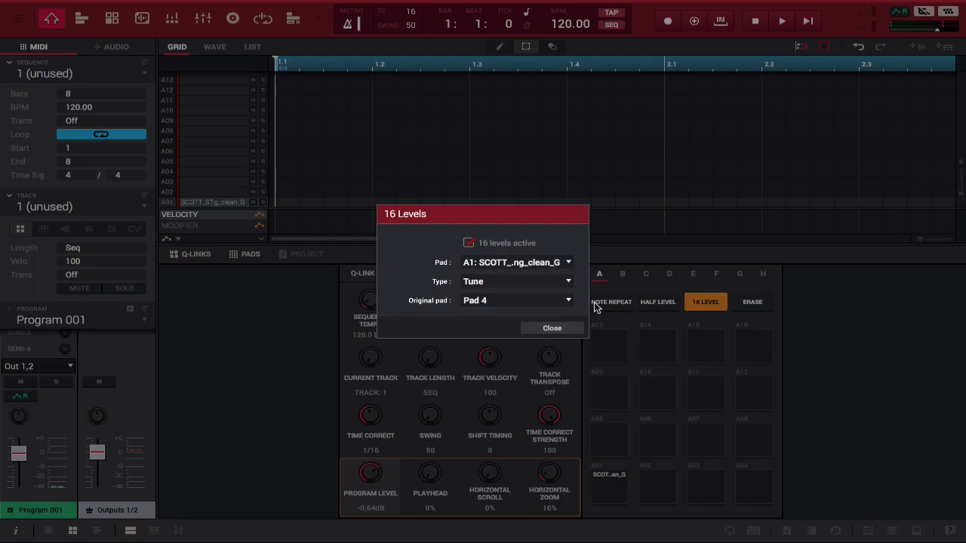
mouse_move(567, 302)
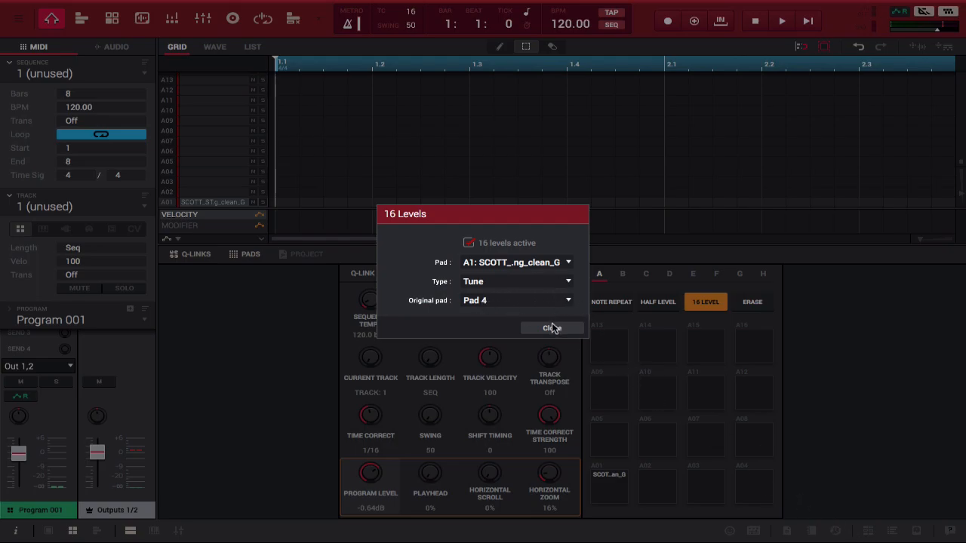
click(553, 329)
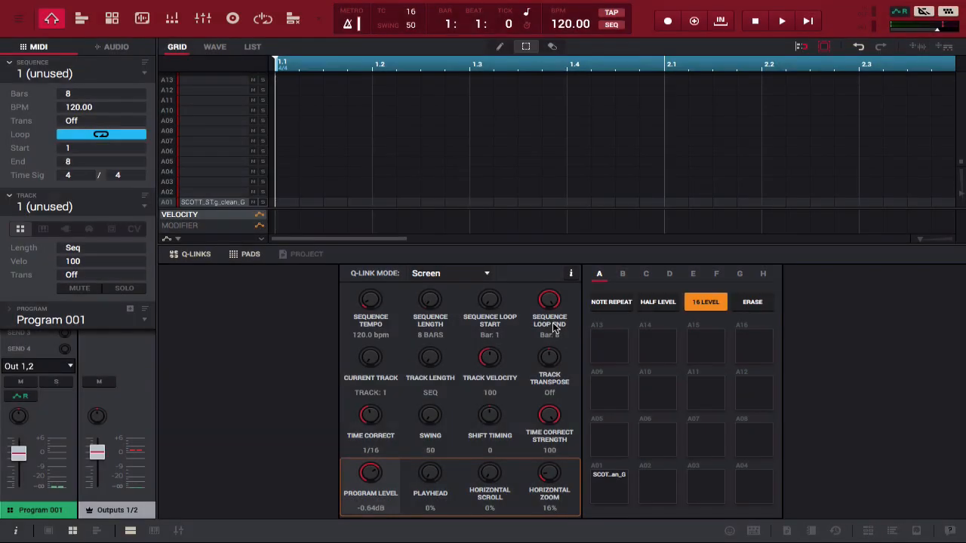
click(705, 302)
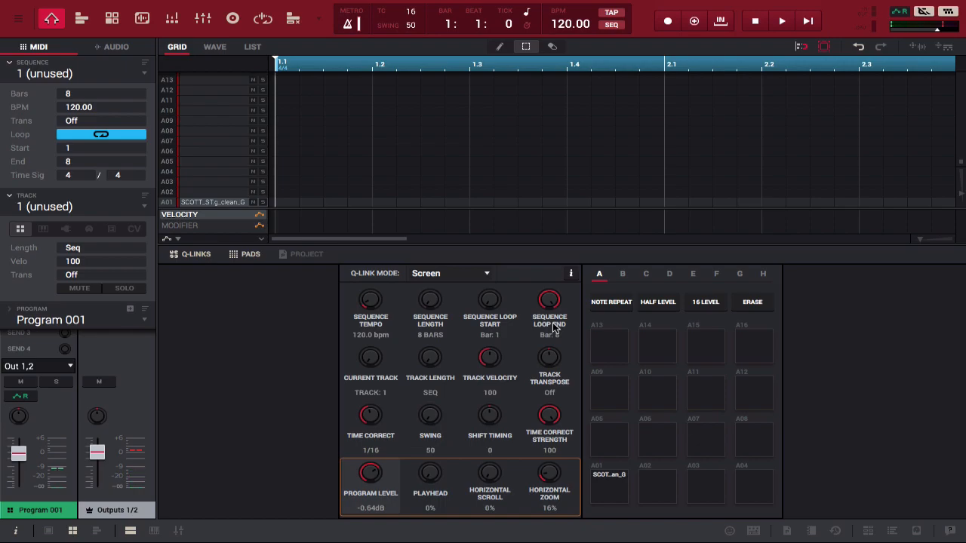
click(705, 302)
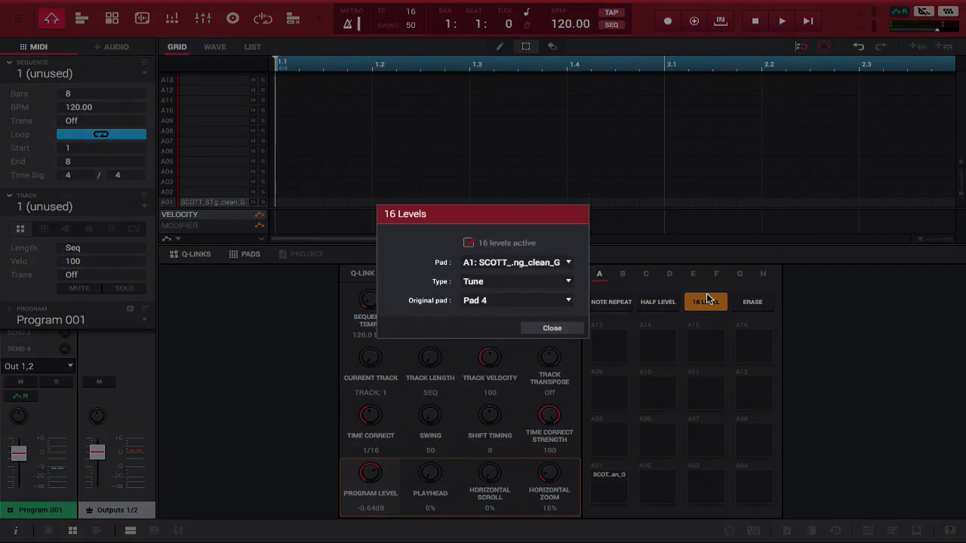
mouse_move(577, 332)
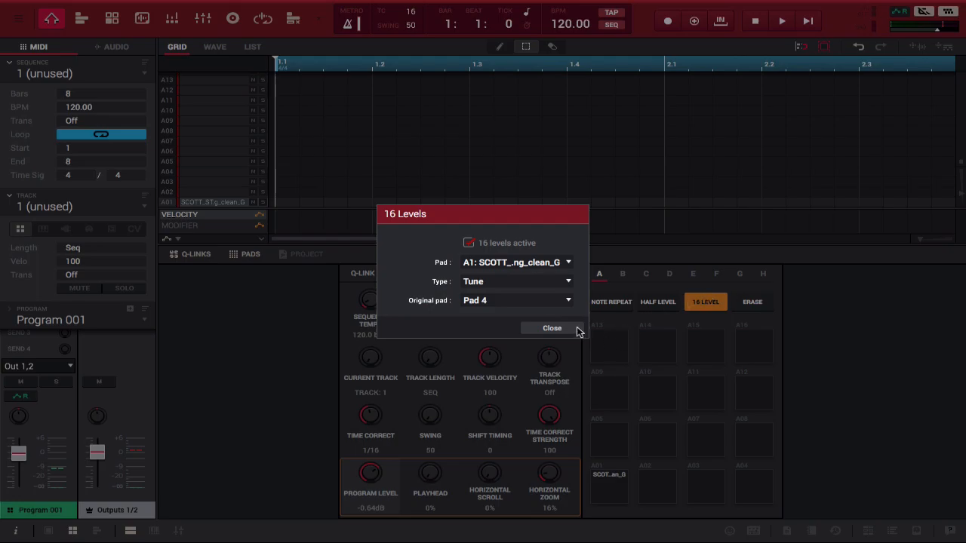
click(552, 328)
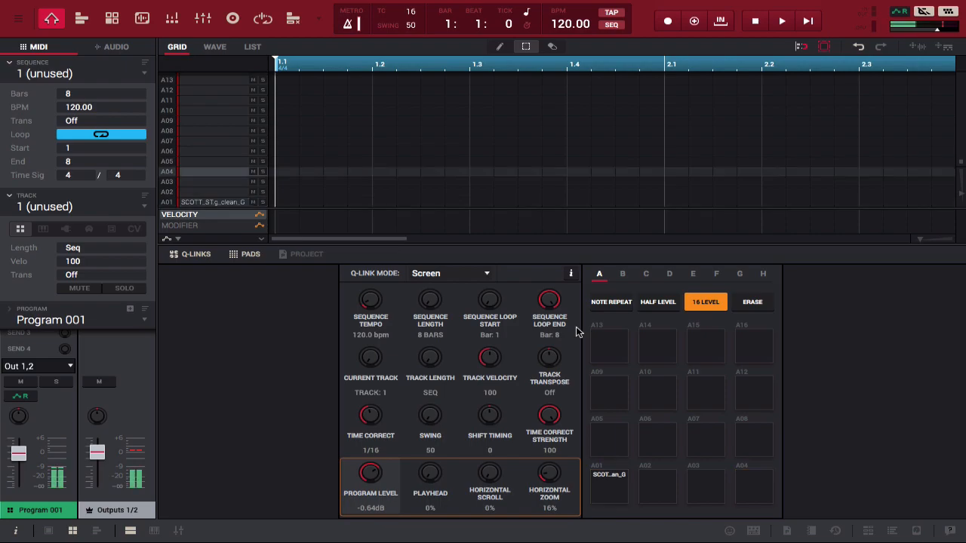
mouse_move(663, 338)
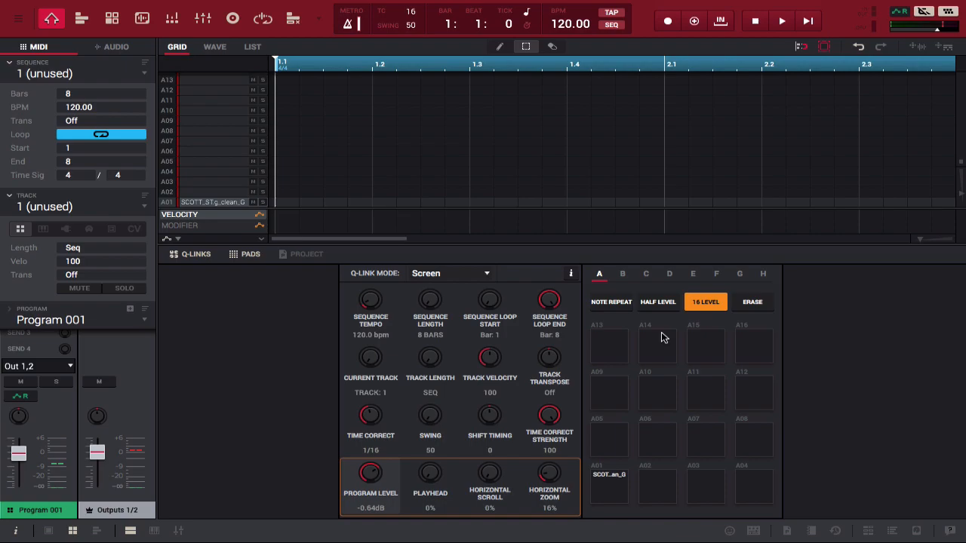
mouse_move(764, 491)
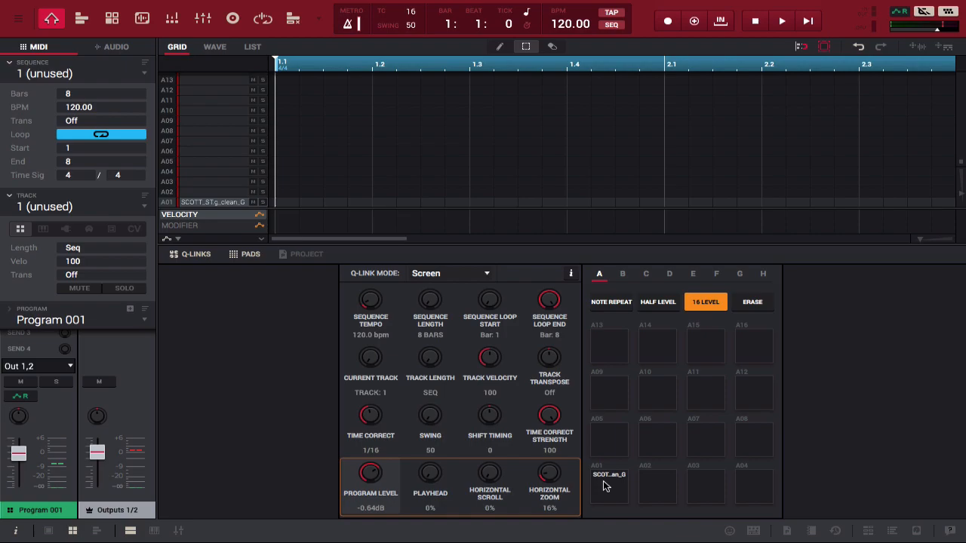
Switch the 16 Levels original pad from Pad 4 to Pad 1.
click(705, 301)
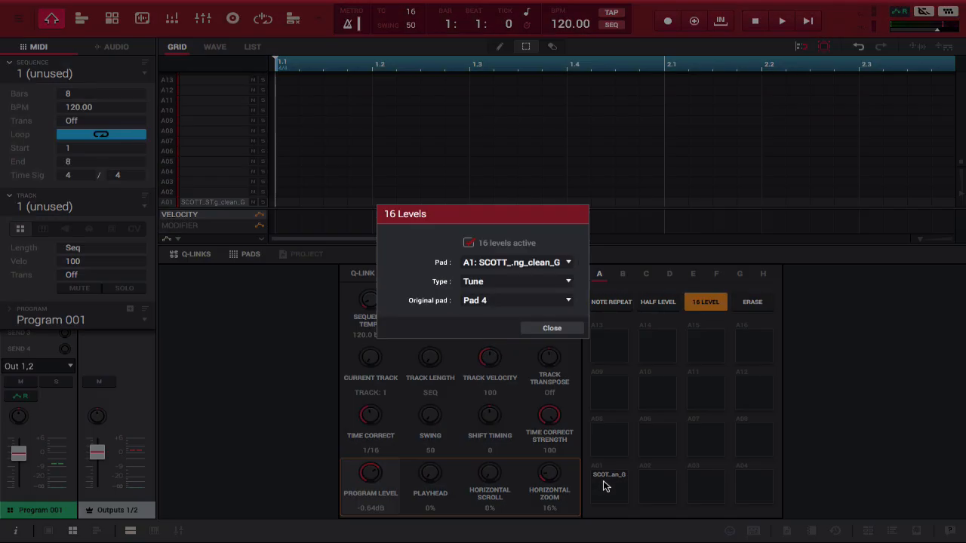
mouse_move(563, 305)
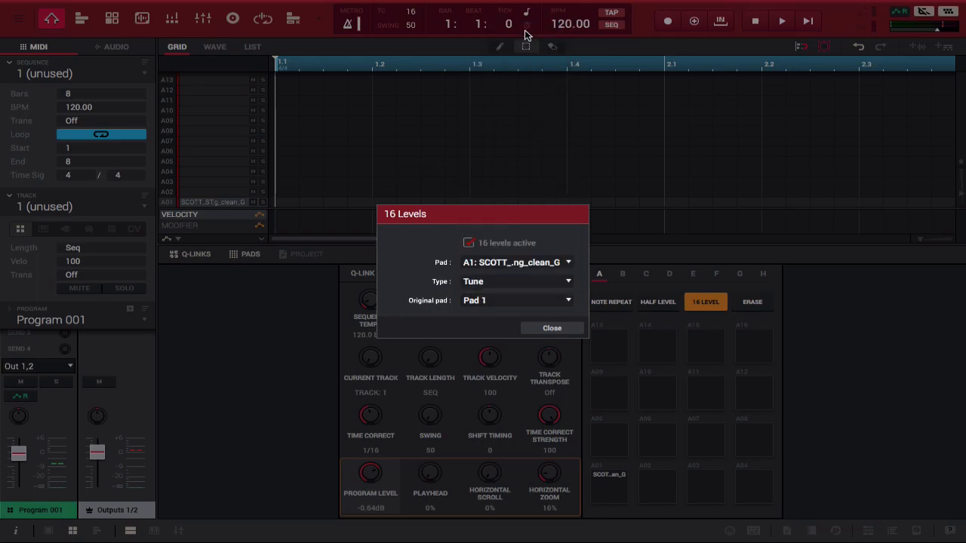
click(553, 327)
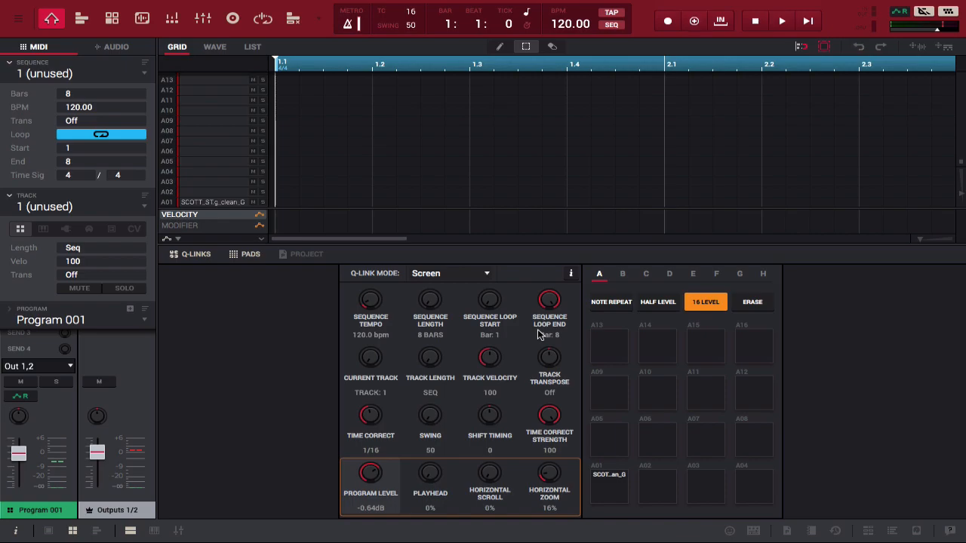
Record a bass-line take on Sequence 01, then stop and leave it as an empty 4-bar loop.
click(782, 21)
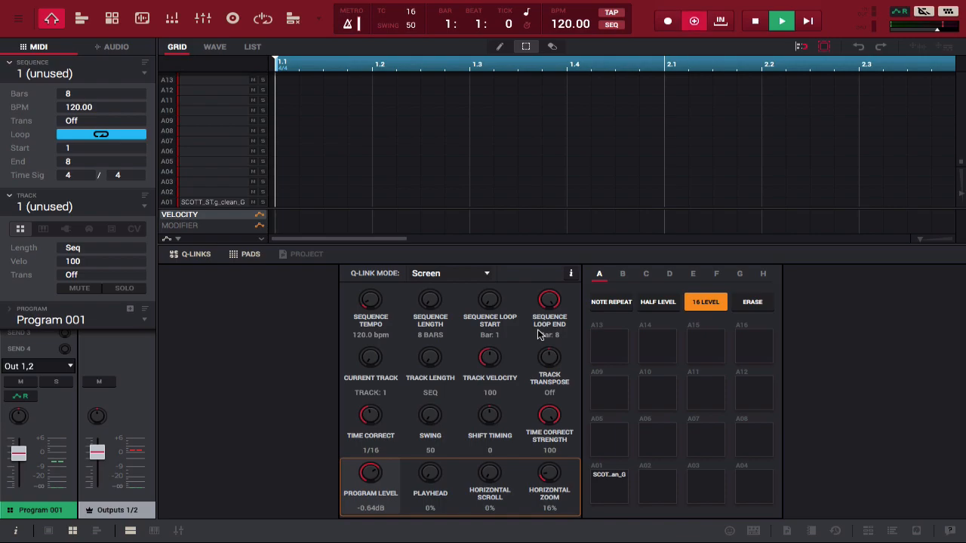
click(782, 21)
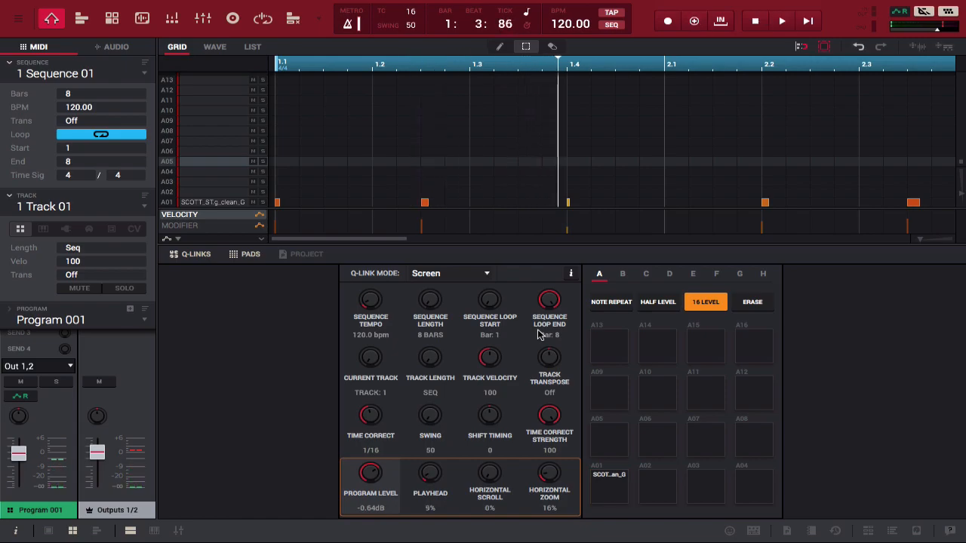
click(782, 21)
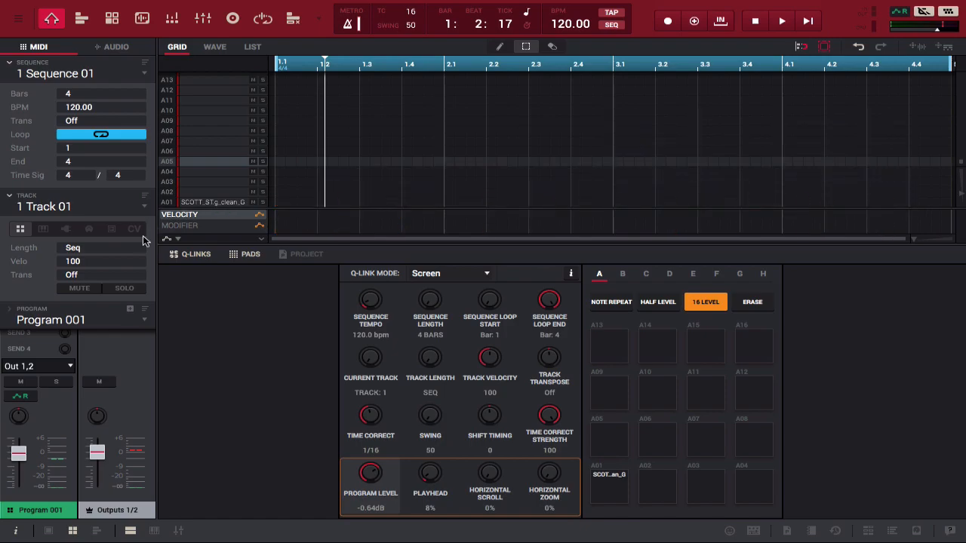
Toggle 16 Levels off and back on from empty pad A5, Tune with Pad 4 original.
click(705, 302)
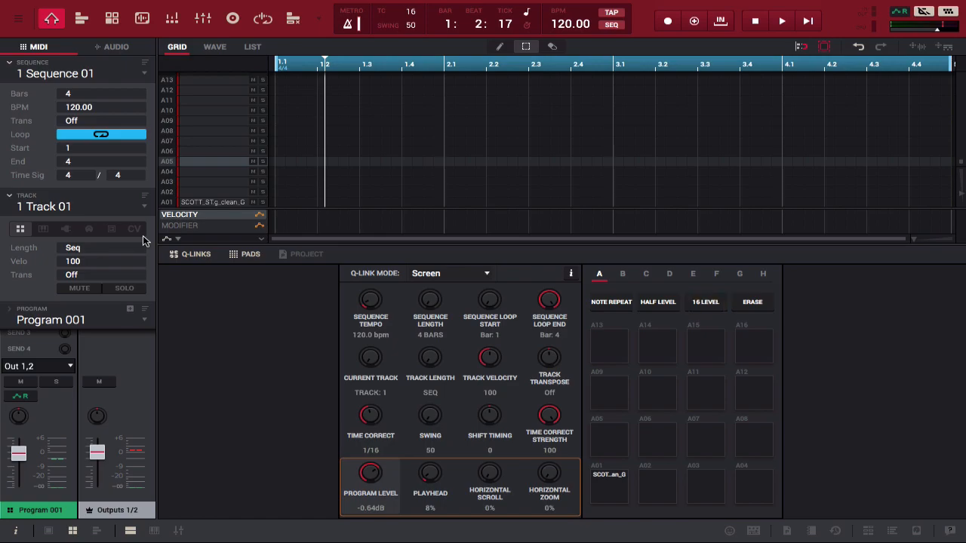
mouse_move(689, 295)
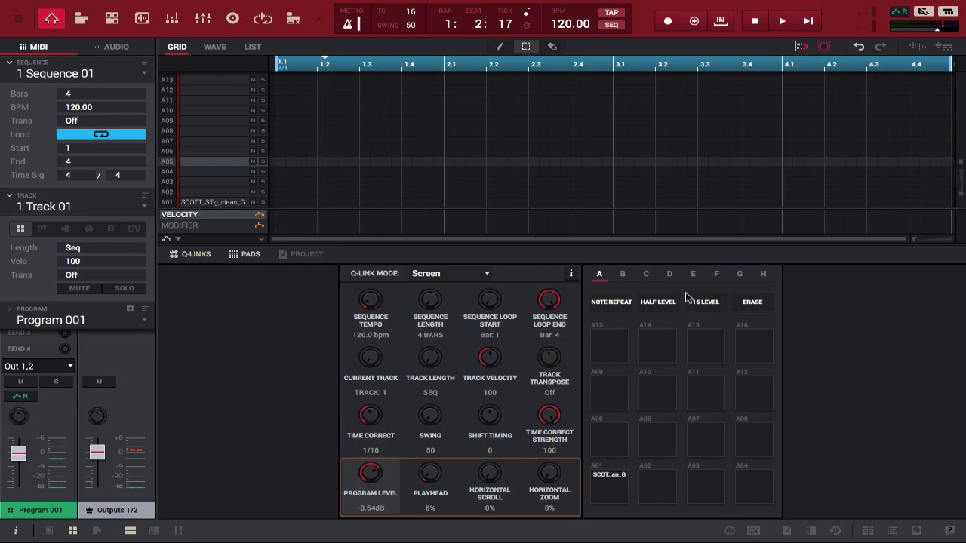
click(705, 302)
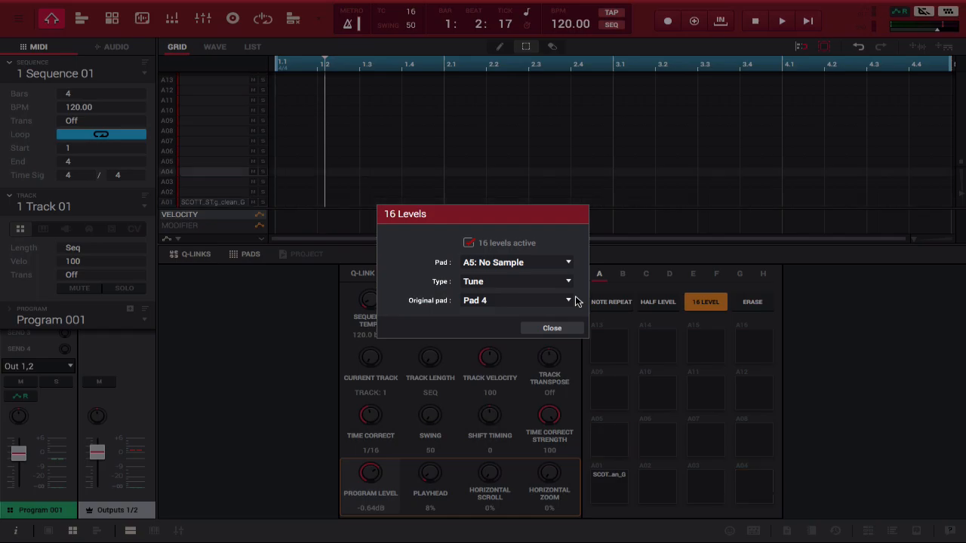
click(552, 328)
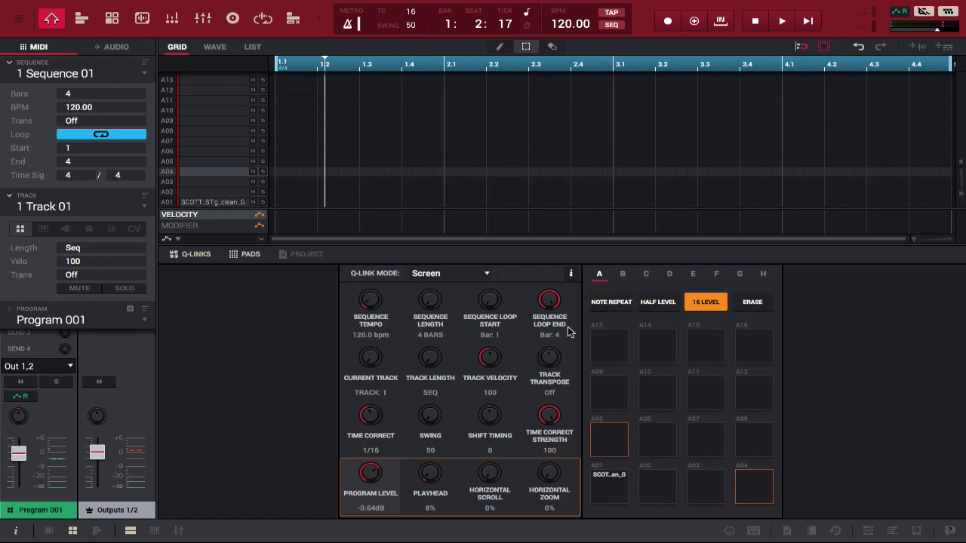
Select pad A1's SCOTT 808 sample and rebuild 16 Levels Tune with Pad 4 original.
click(656, 440)
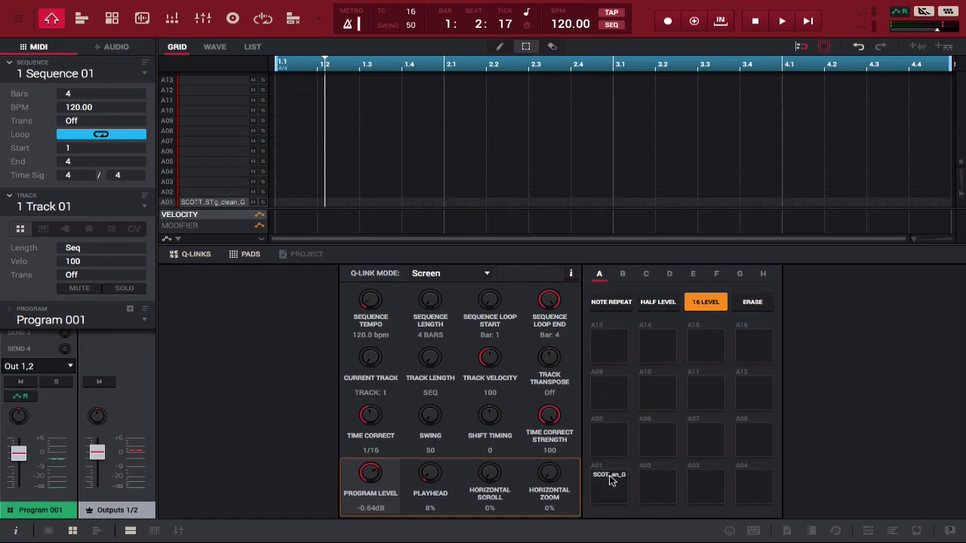
mouse_move(672, 296)
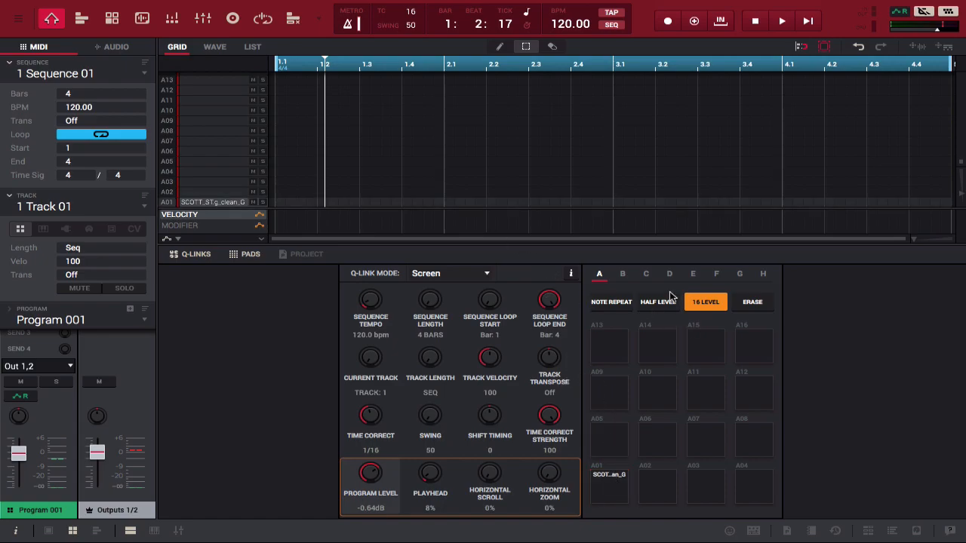
click(705, 302)
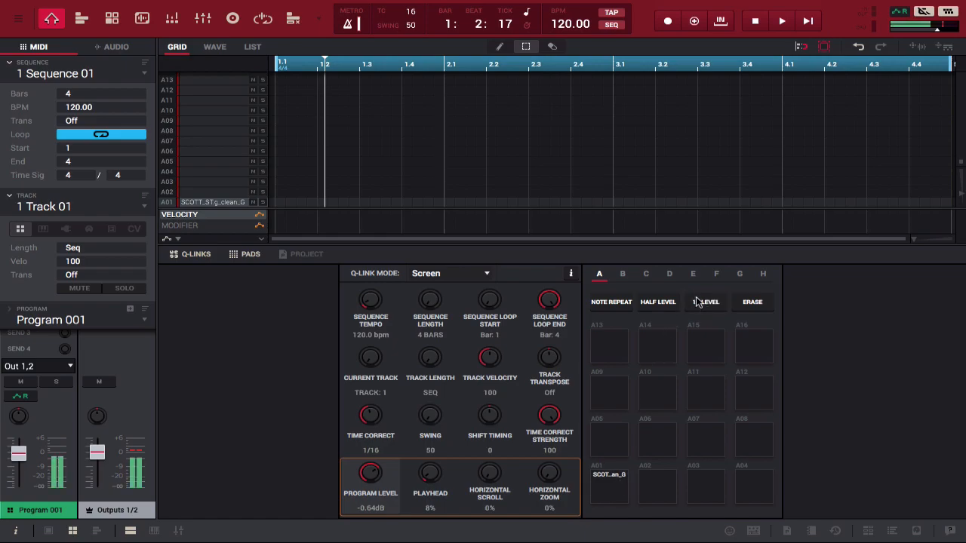
click(705, 302)
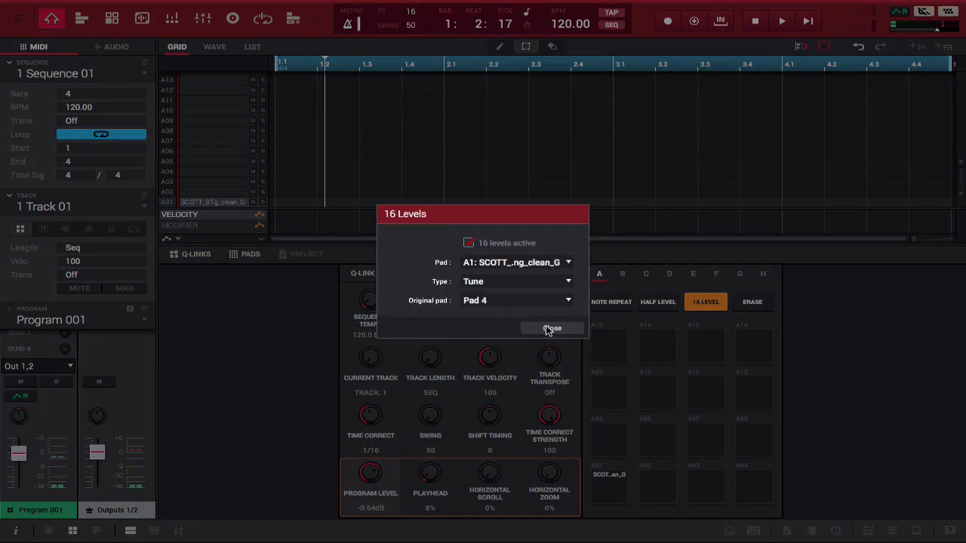
click(553, 327)
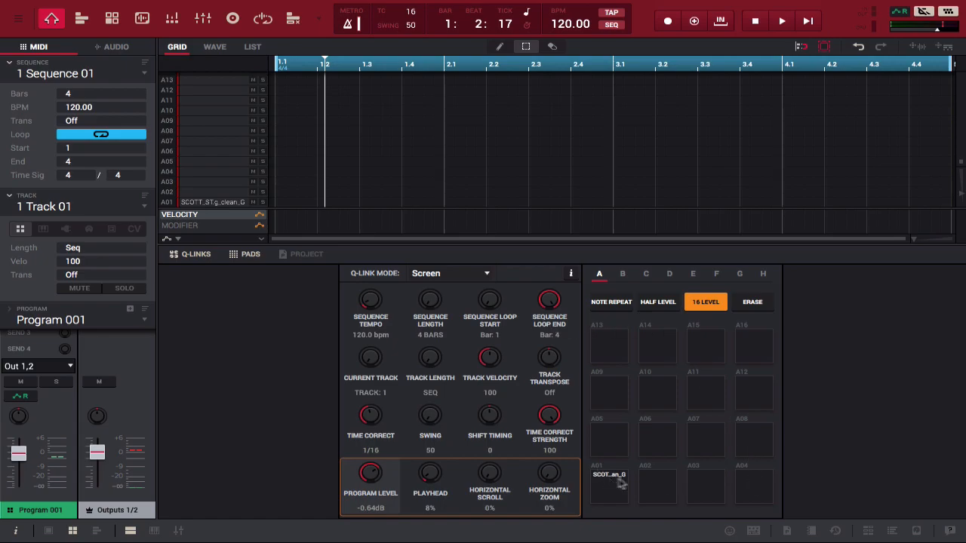
mouse_move(758, 495)
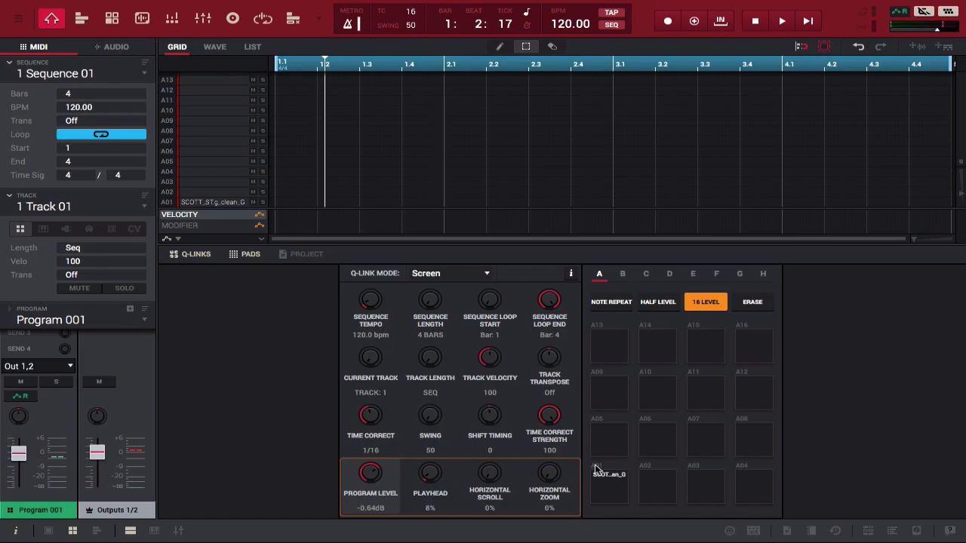
Pick a different original-pitch pad in the 16 Levels settings and close them.
click(705, 302)
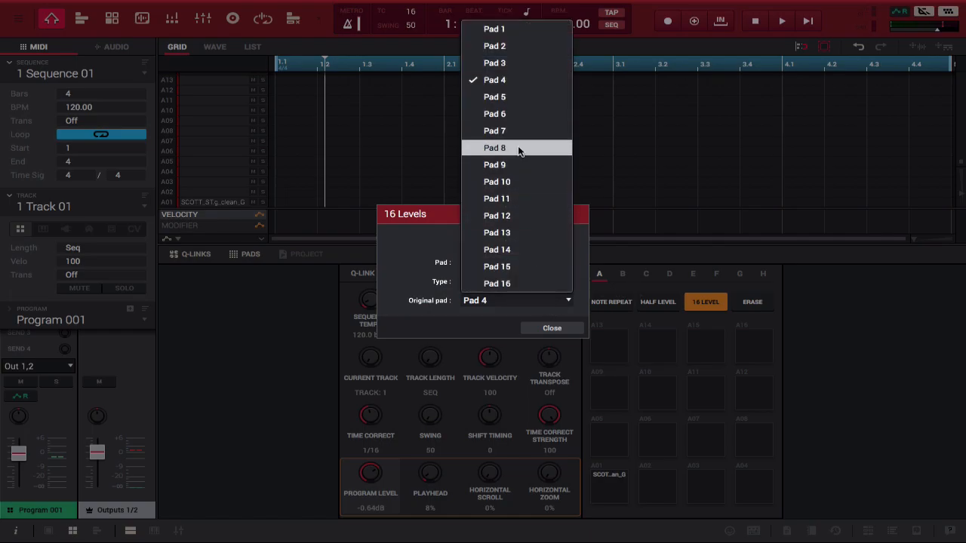
click(553, 327)
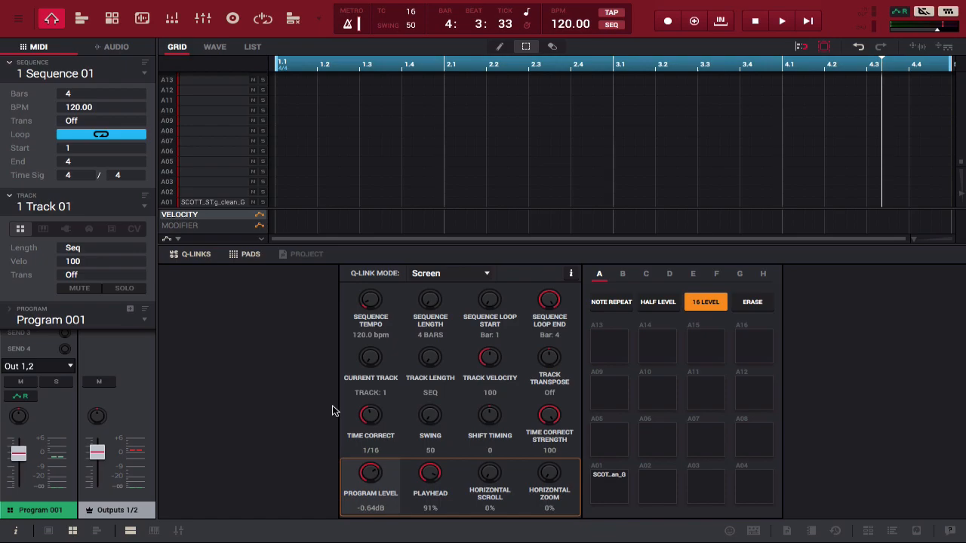
Record the 4-bar 808 bass line on the 16 Levels tune pads into Track 01, then stop.
click(782, 21)
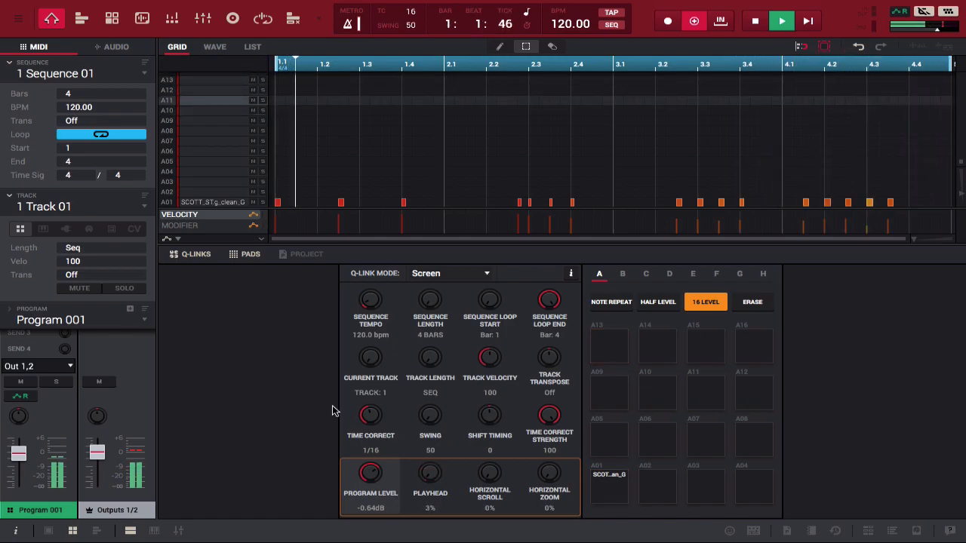
click(755, 21)
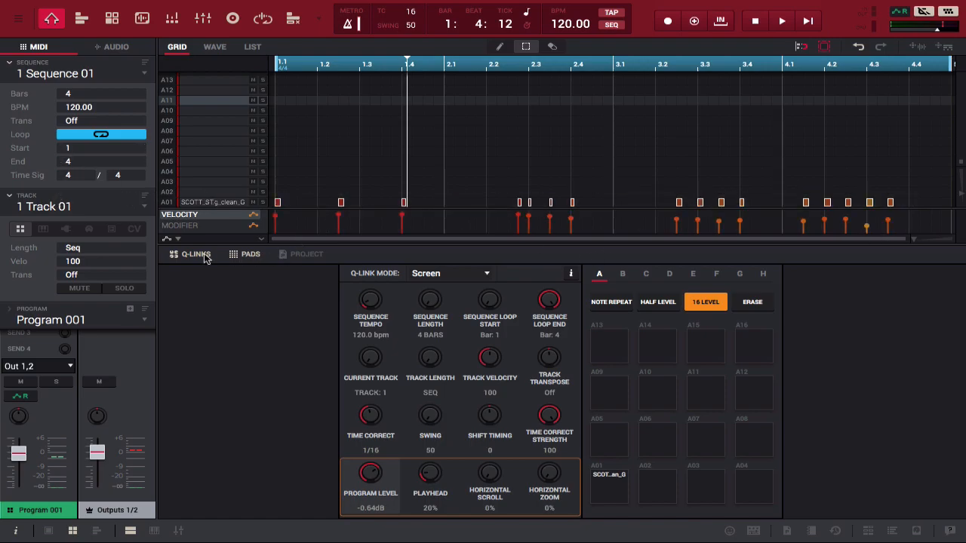
click(705, 302)
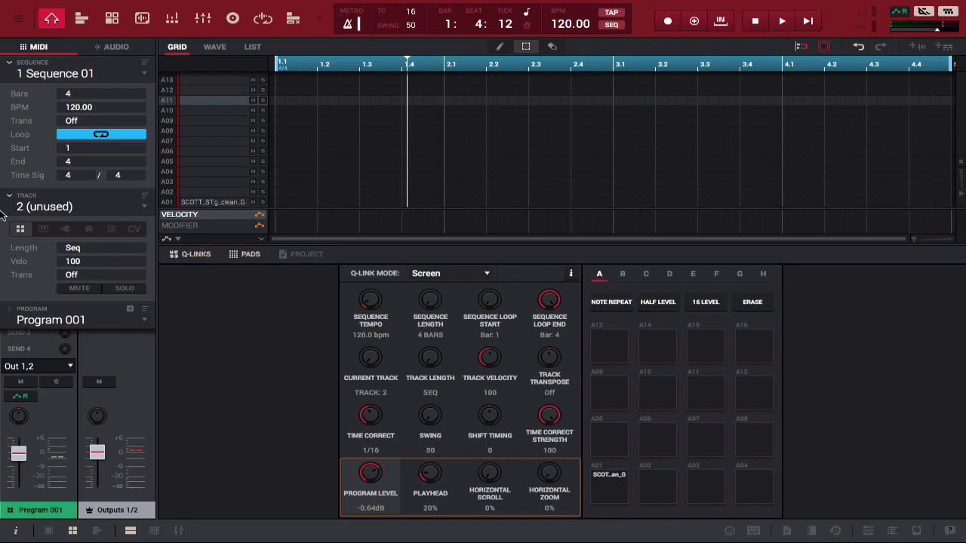
Create keygroup Program 002 on Track 2 with SCOTT_STORCH_808_long_clean_G in layer 1 and show its chromatic pads.
click(42, 229)
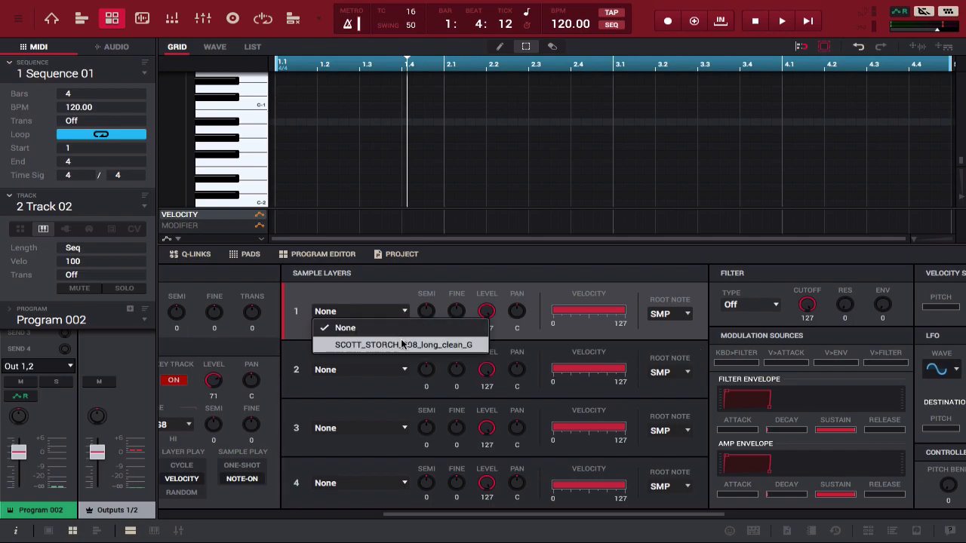
click(405, 344)
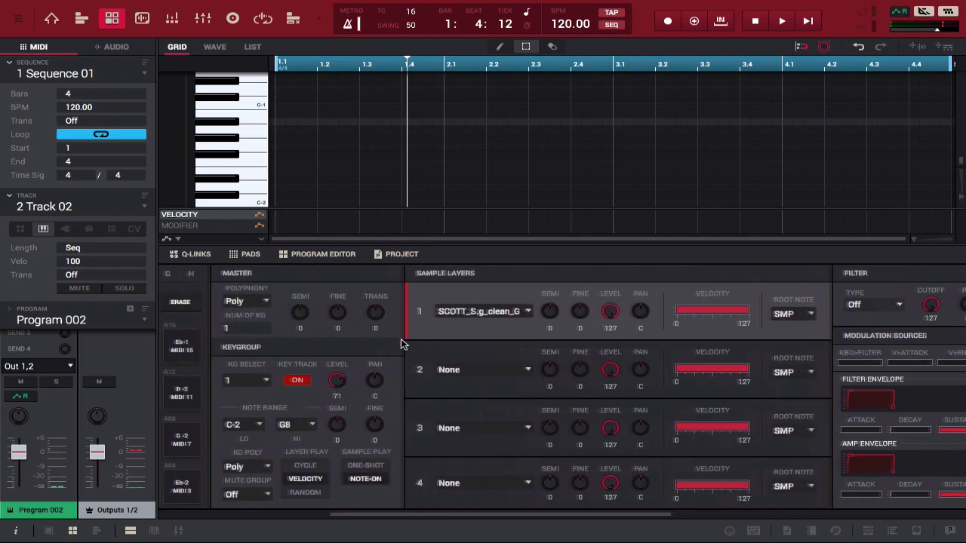
click(190, 254)
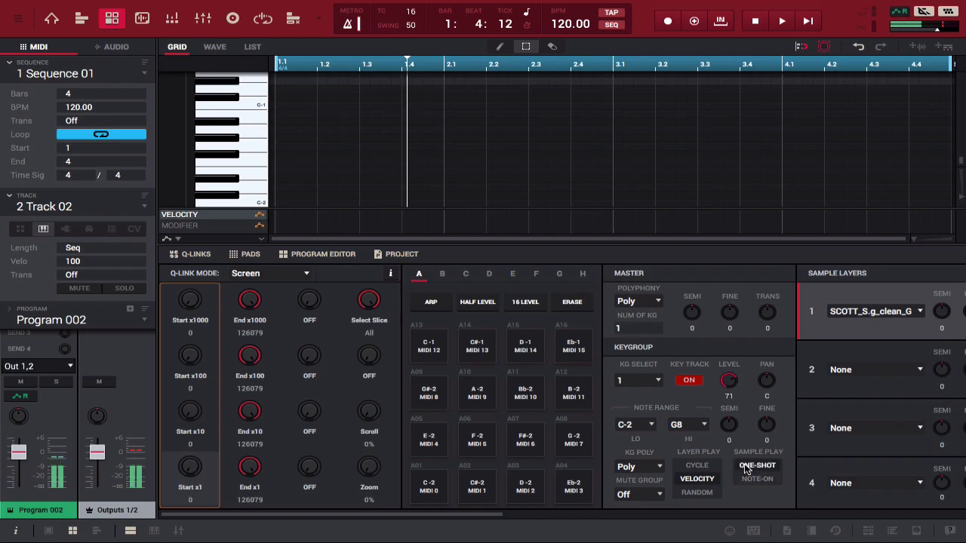
mouse_move(663, 349)
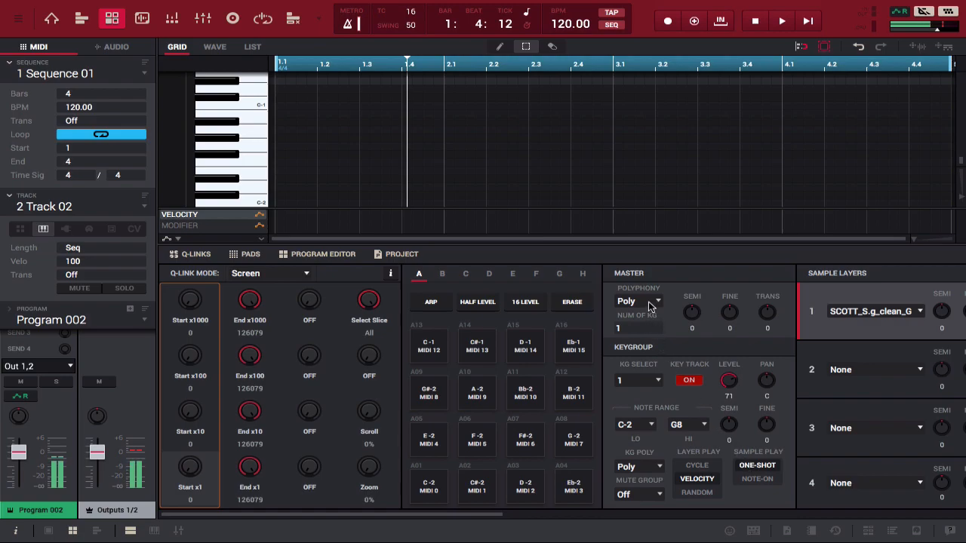
Set Program 002 Master Polyphony to Mono and browse pad banks C and B.
click(640, 302)
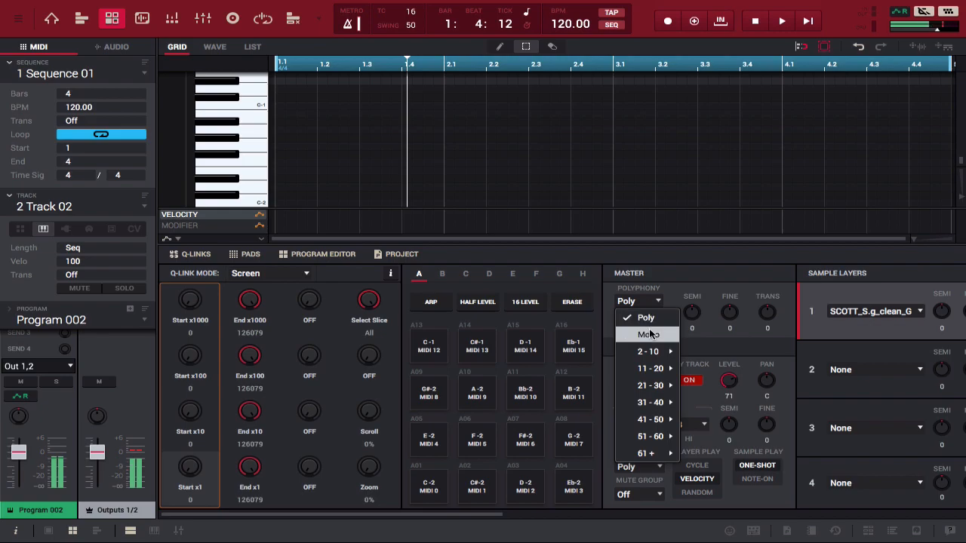
click(648, 335)
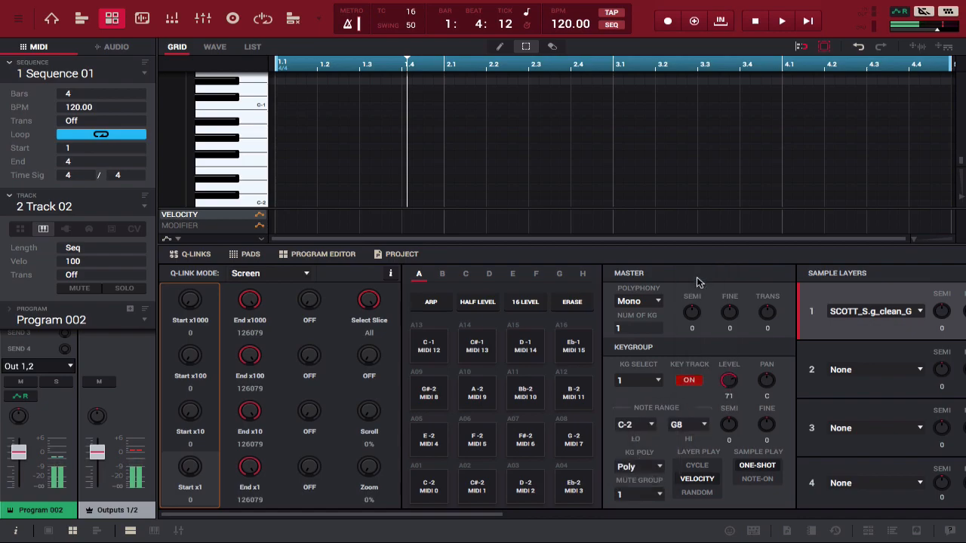
click(465, 273)
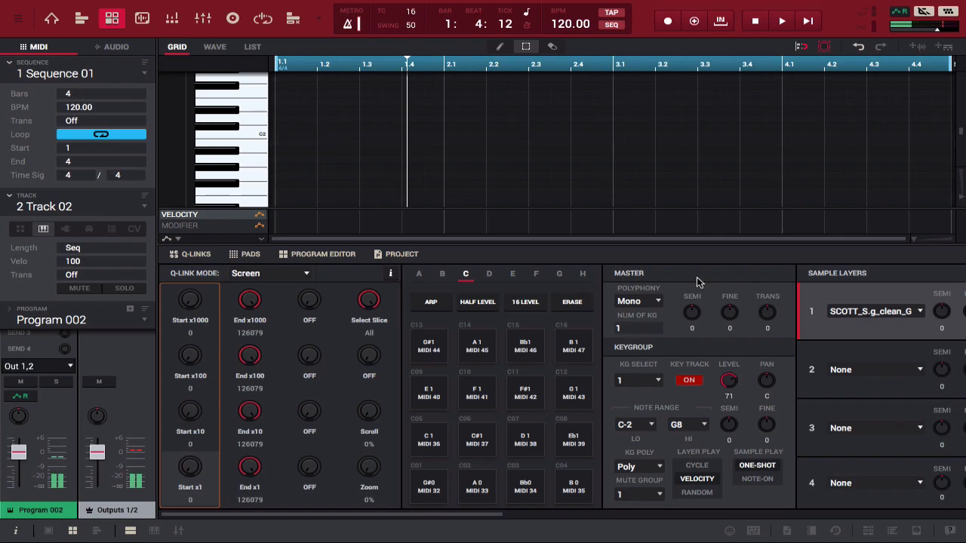
click(443, 273)
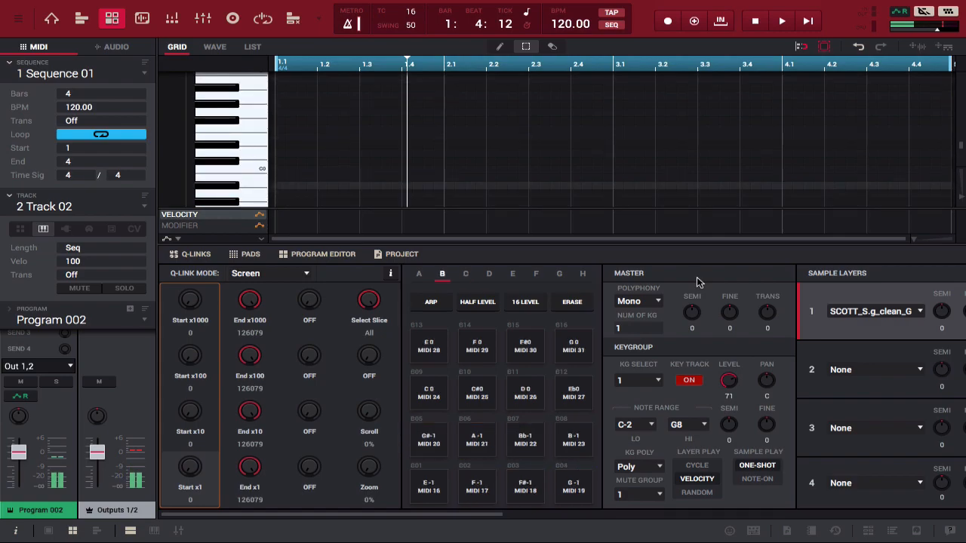
mouse_move(408, 148)
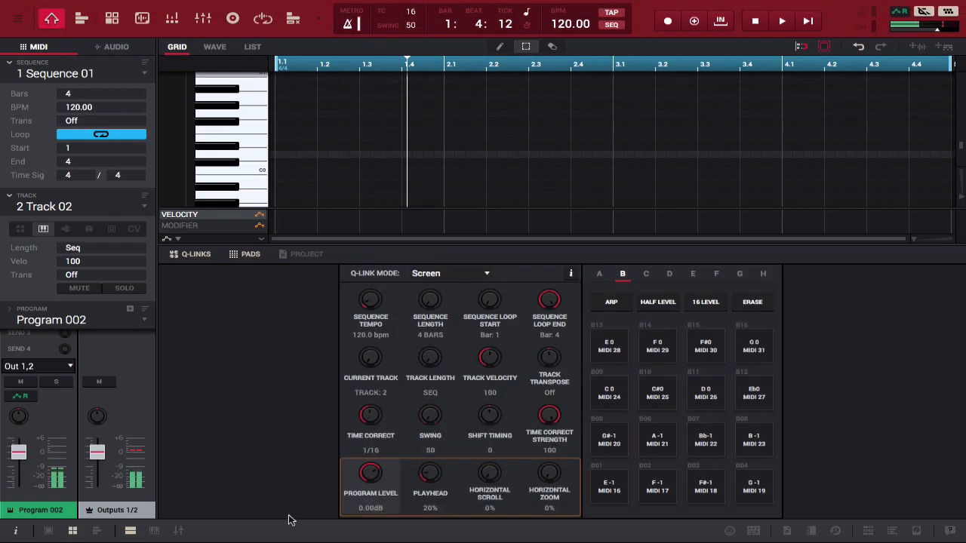
Record a 4-bar 808 bass line on Track 02 with the keygroup pads, then stop.
click(782, 21)
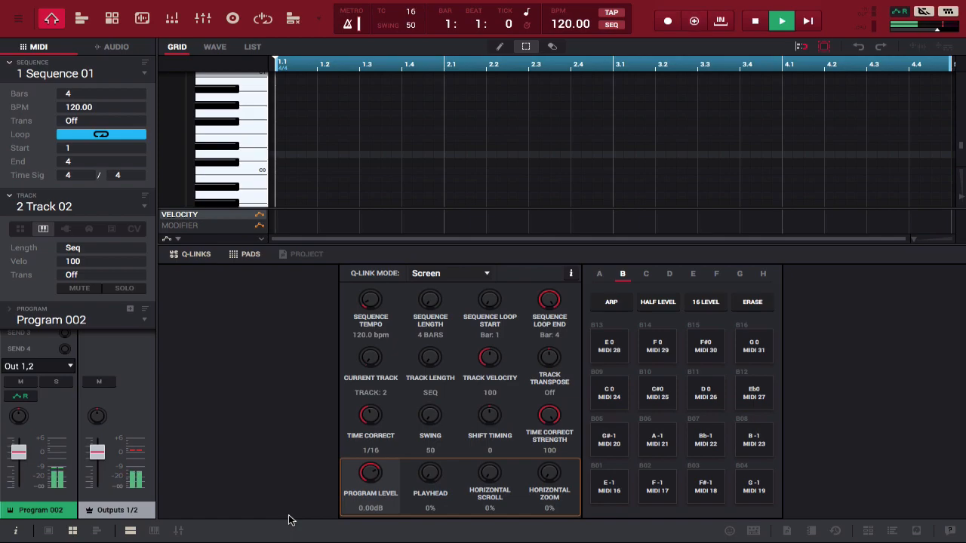
click(782, 21)
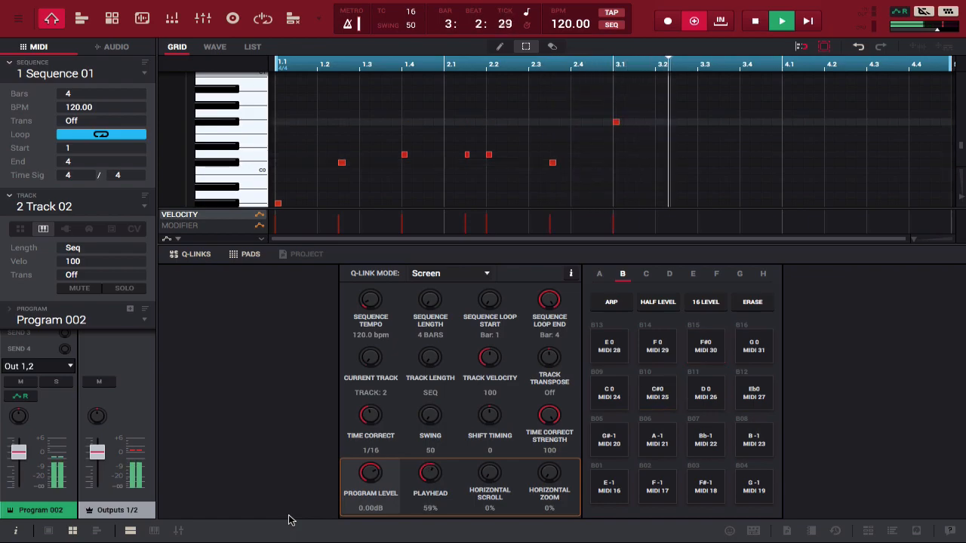
click(646, 273)
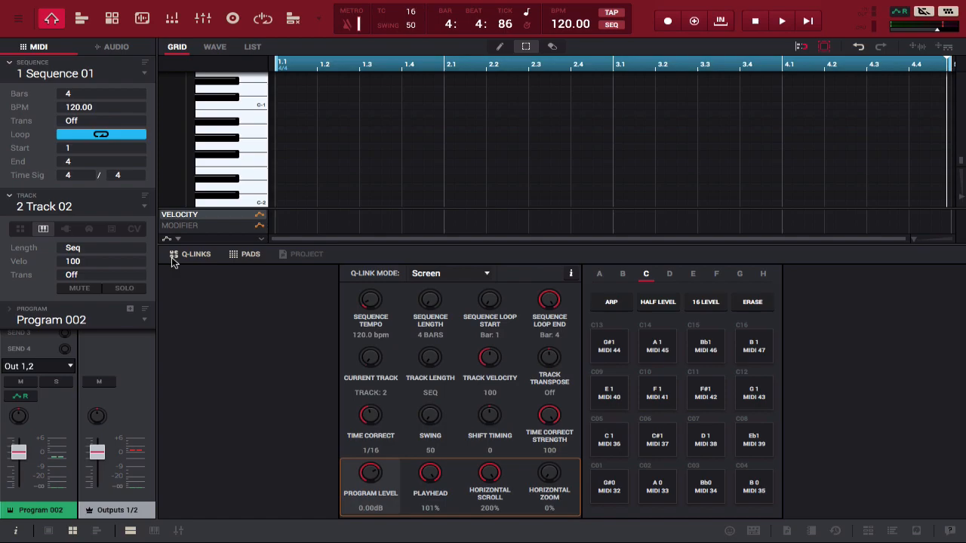
mouse_move(105, 219)
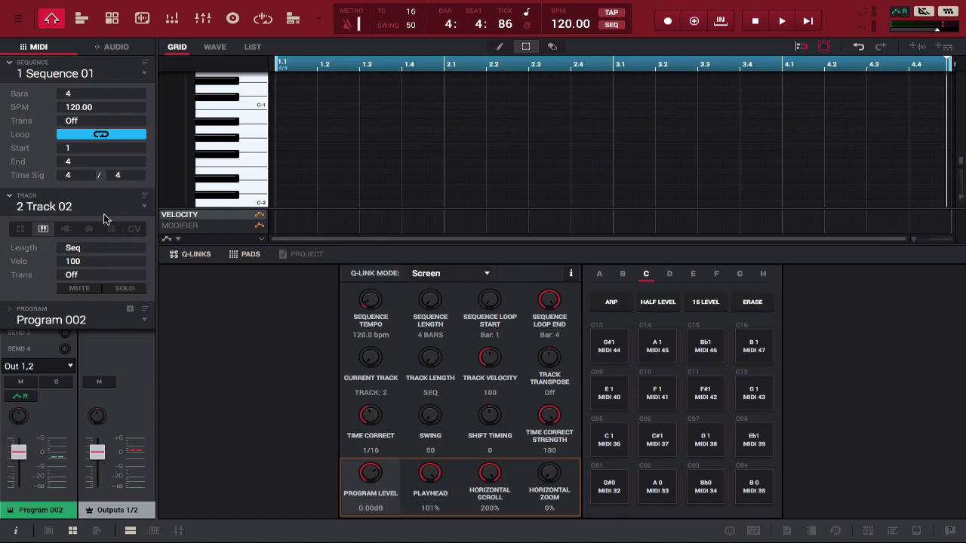
mouse_move(124, 208)
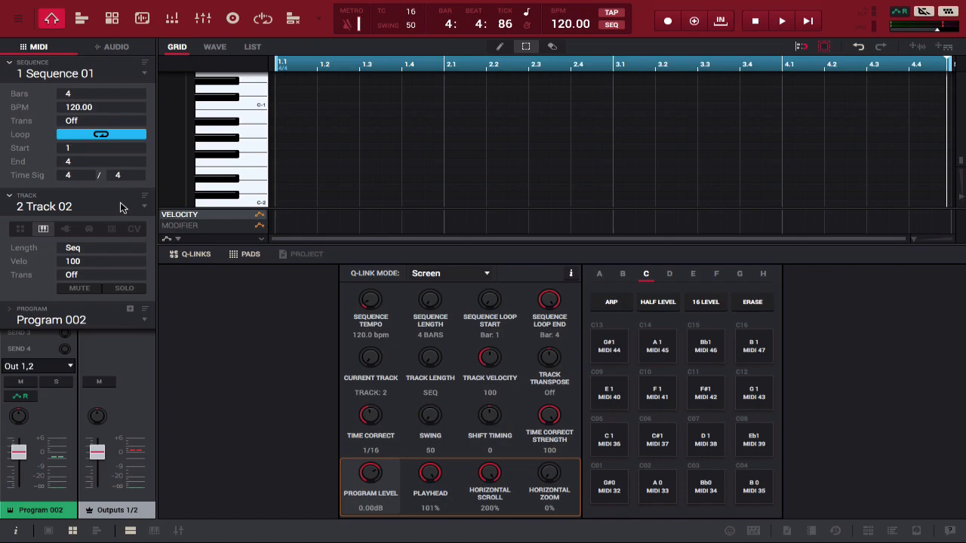
mouse_move(118, 204)
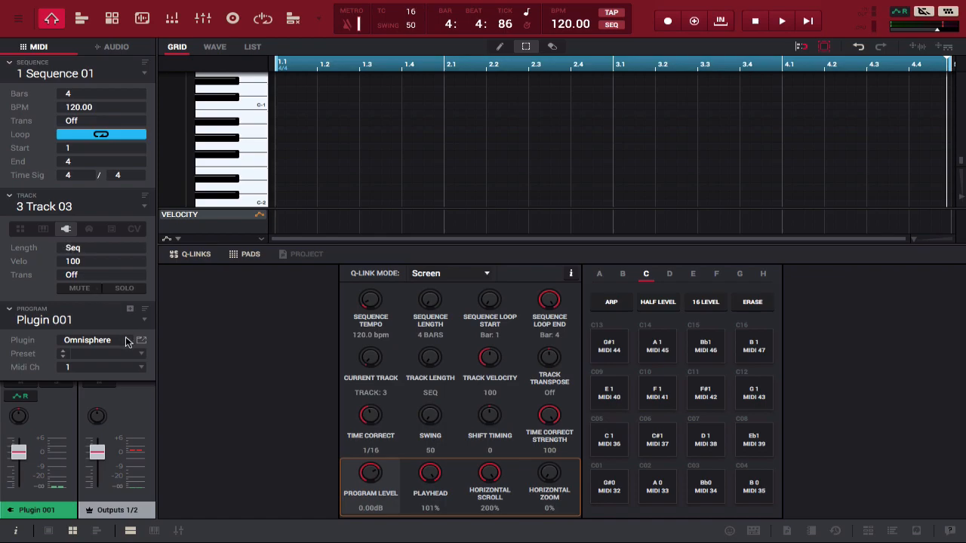
Swap track 3's plugin from Omnisphere to Serato Sample and bring up its interface.
click(98, 339)
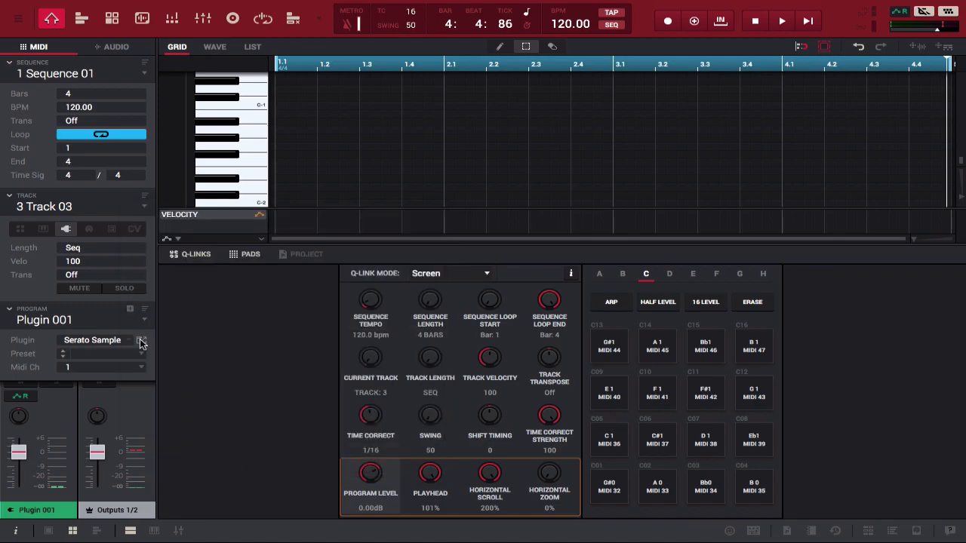
click(142, 340)
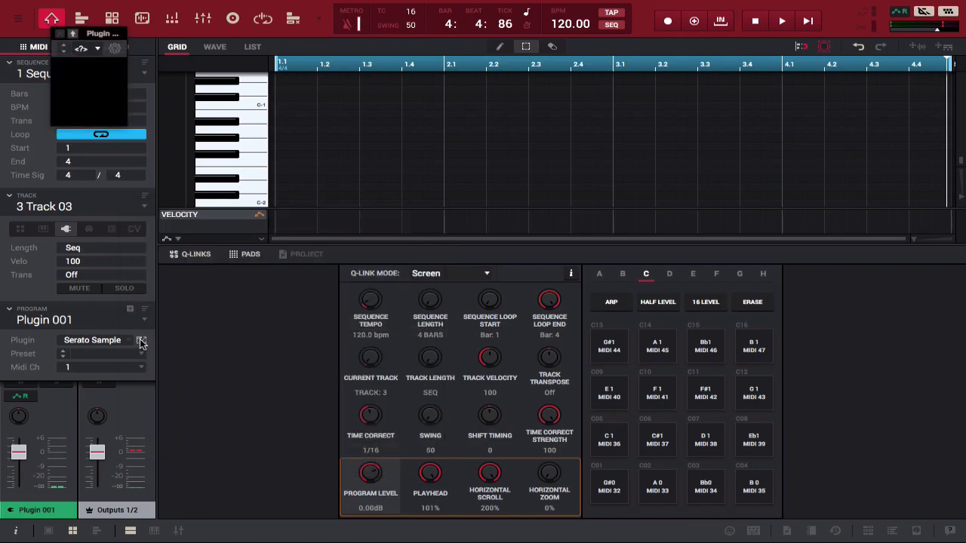
click(142, 340)
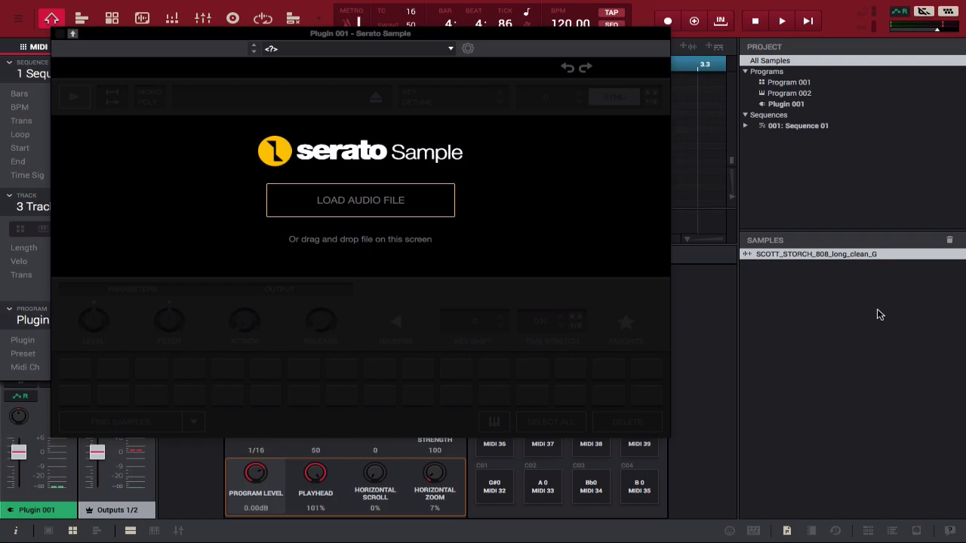
From Splice's All downloads filtered to bass, drag SCOTT_STORCH_808_long_clean_G into Serato Sample.
text(spli)
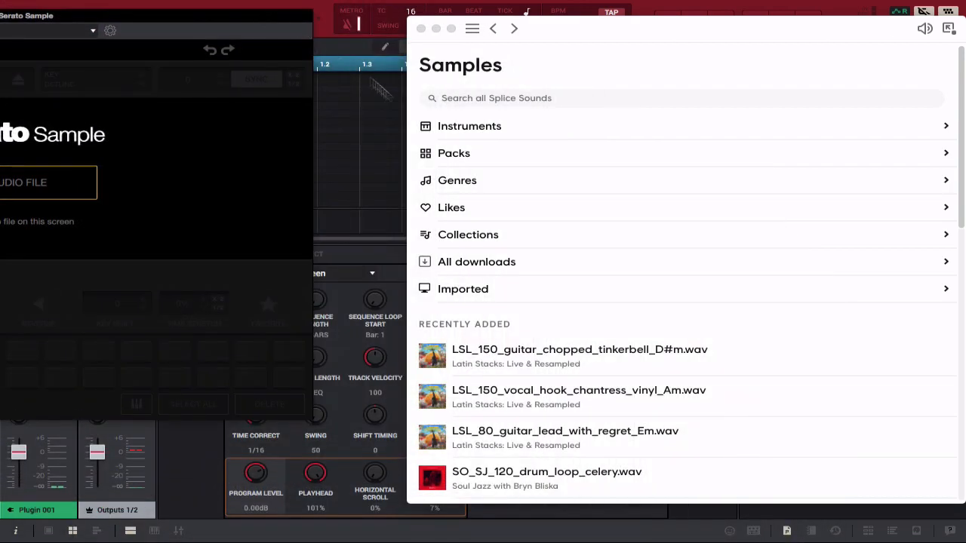
click(477, 263)
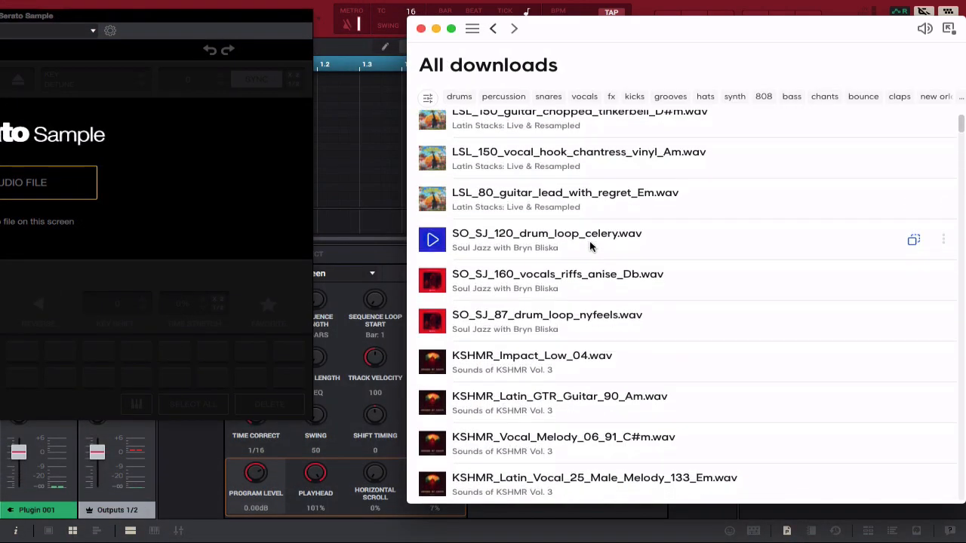
click(792, 97)
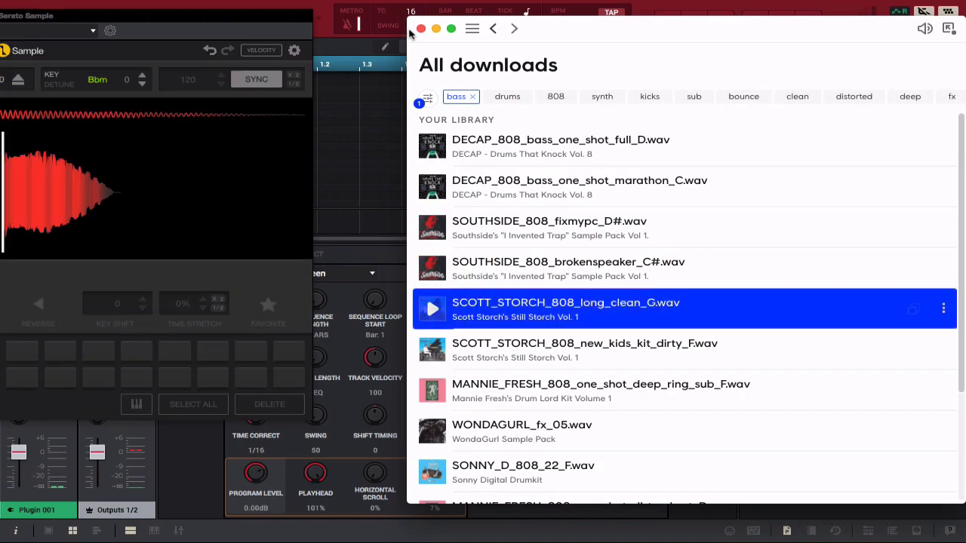
click(421, 27)
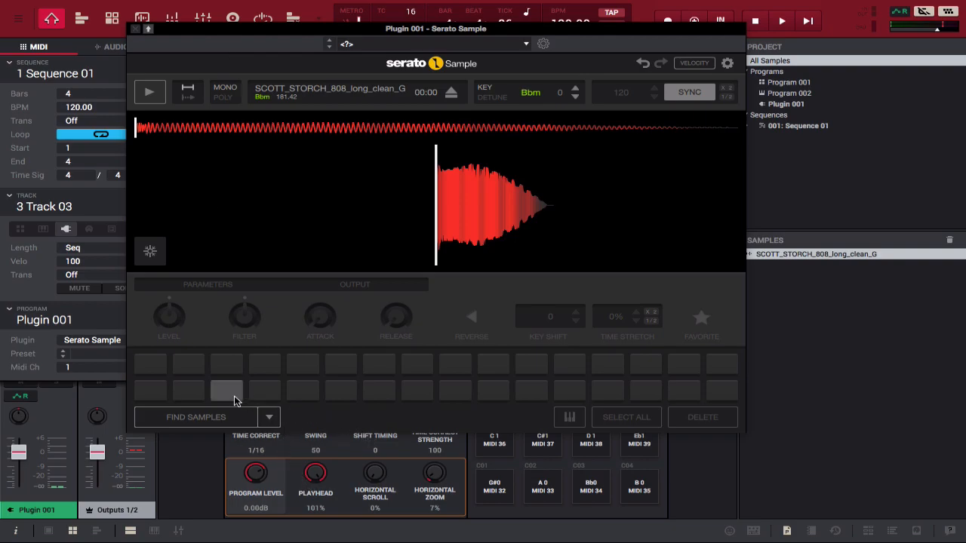
Map the 808 to Pad 1, audition it, drag its start marker earlier, and close Serato Sample.
click(151, 386)
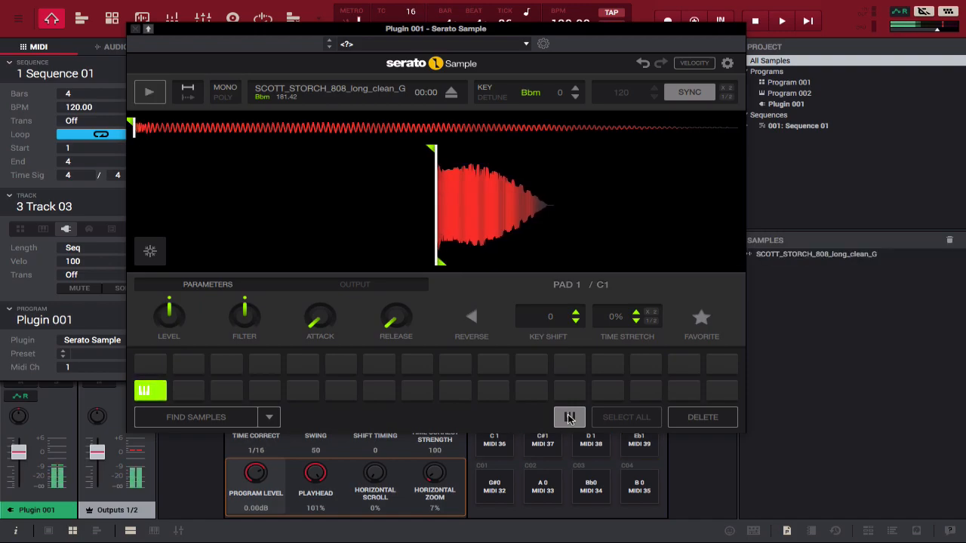
click(149, 92)
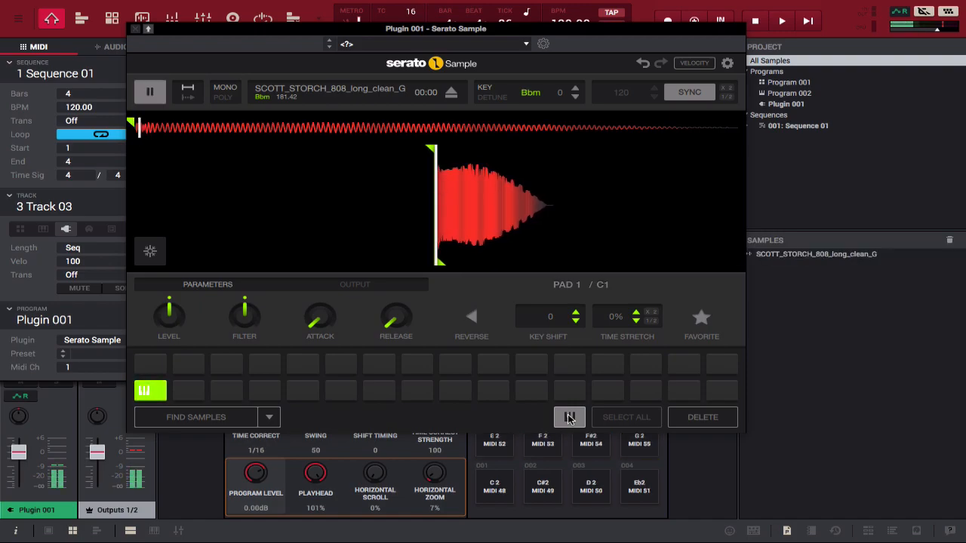
click(149, 92)
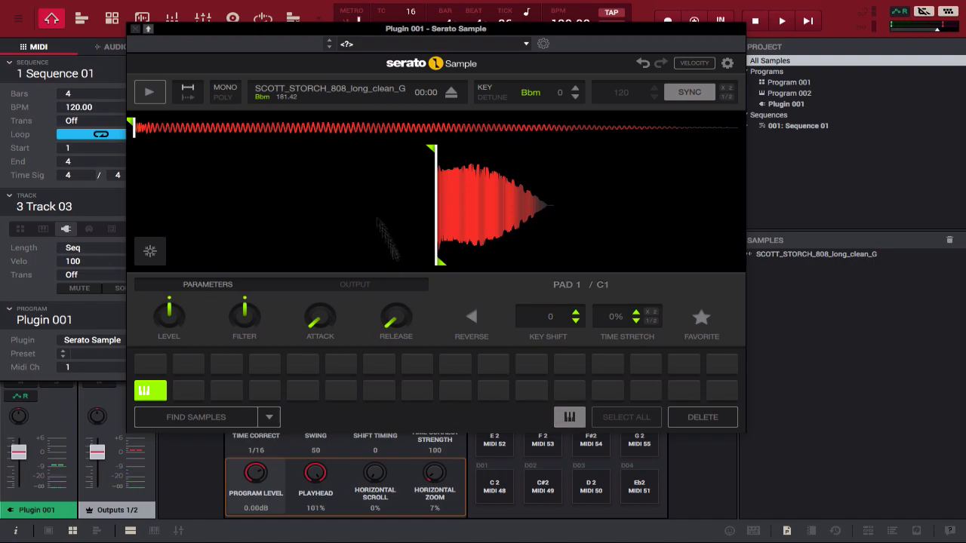
click(149, 92)
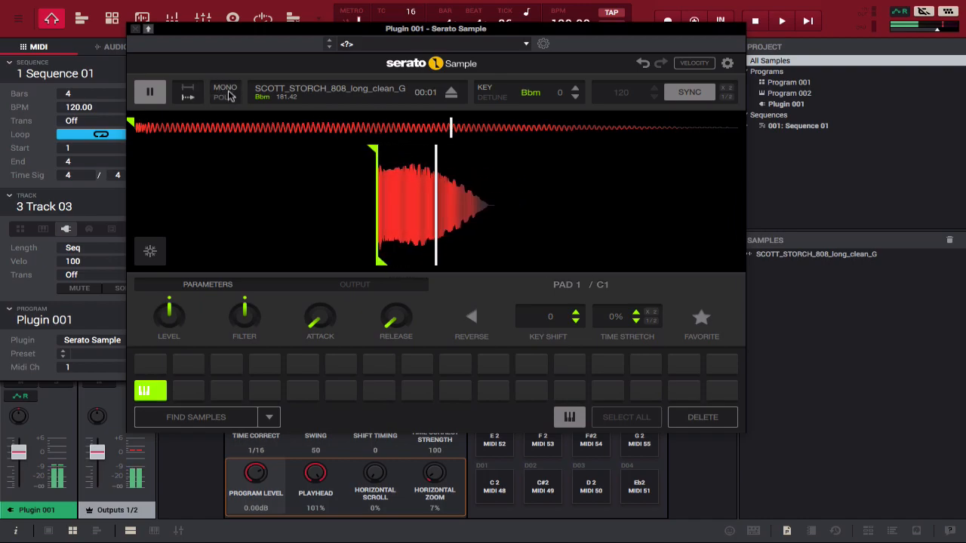
click(149, 92)
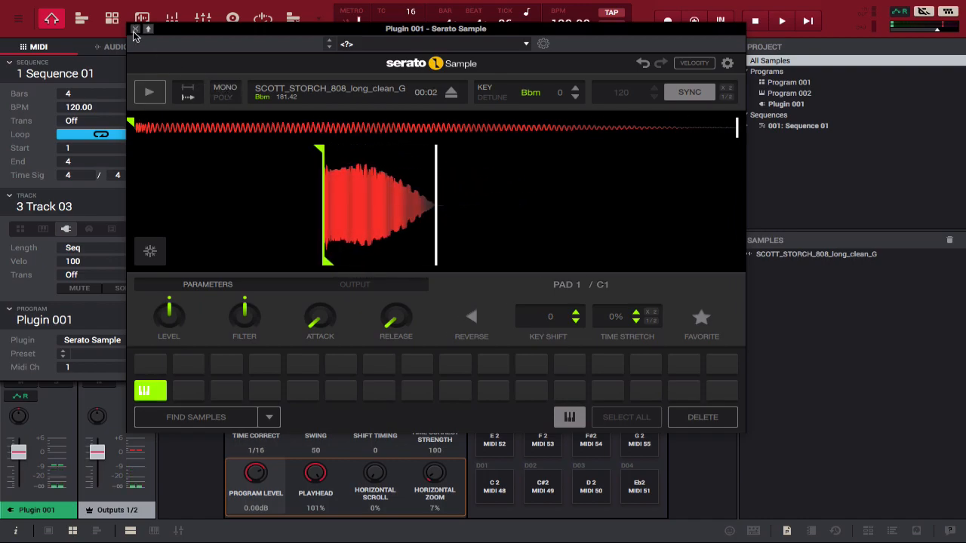
click(136, 29)
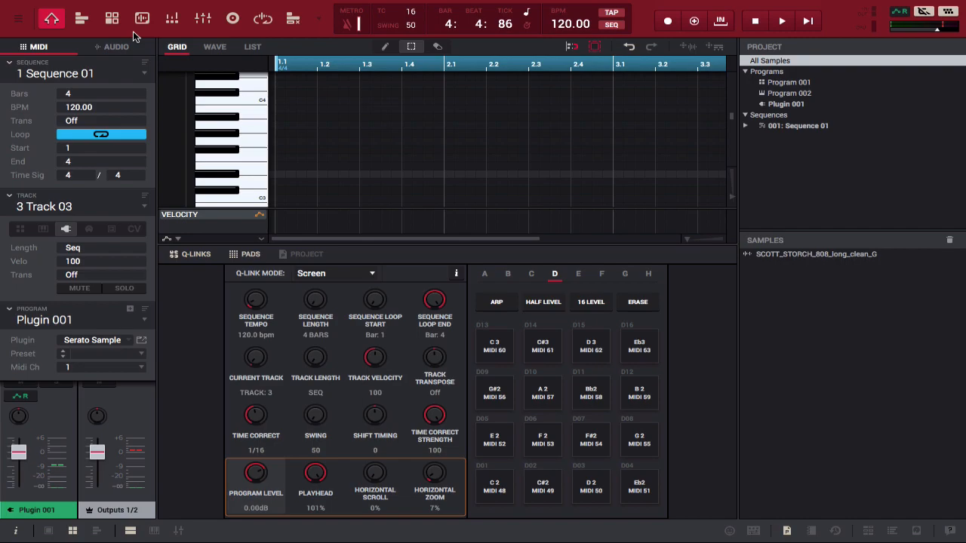
Record a four-bar take of 808 pad hits onto track 3 and stop the transport.
click(782, 21)
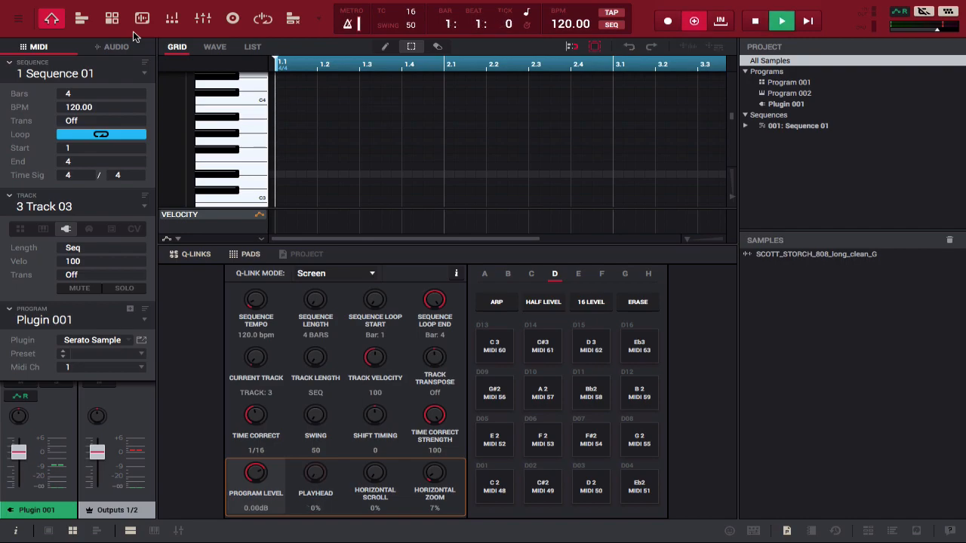
click(782, 21)
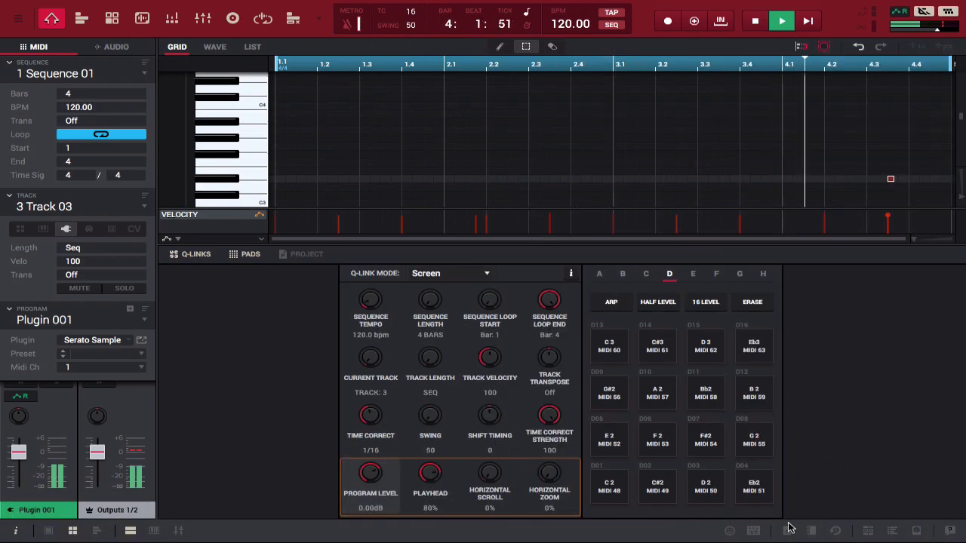
click(755, 21)
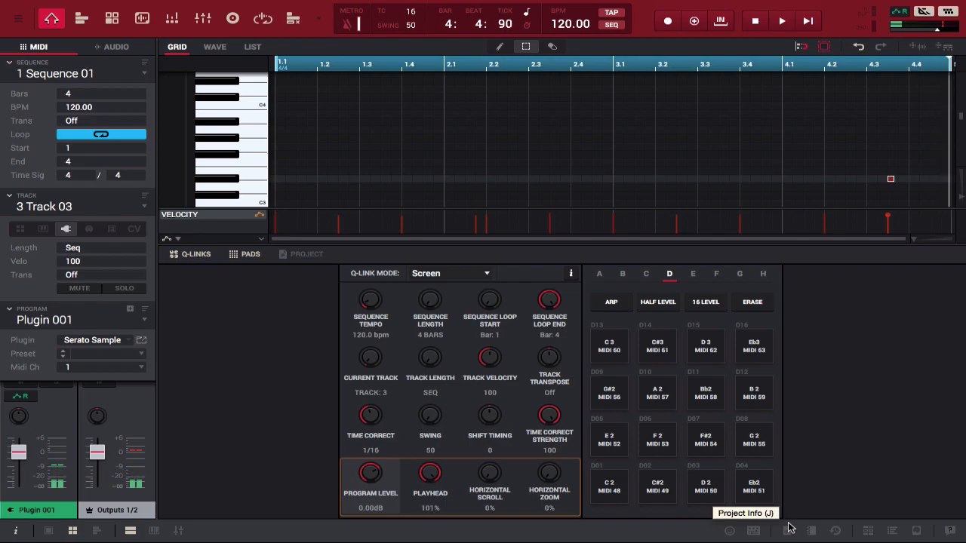